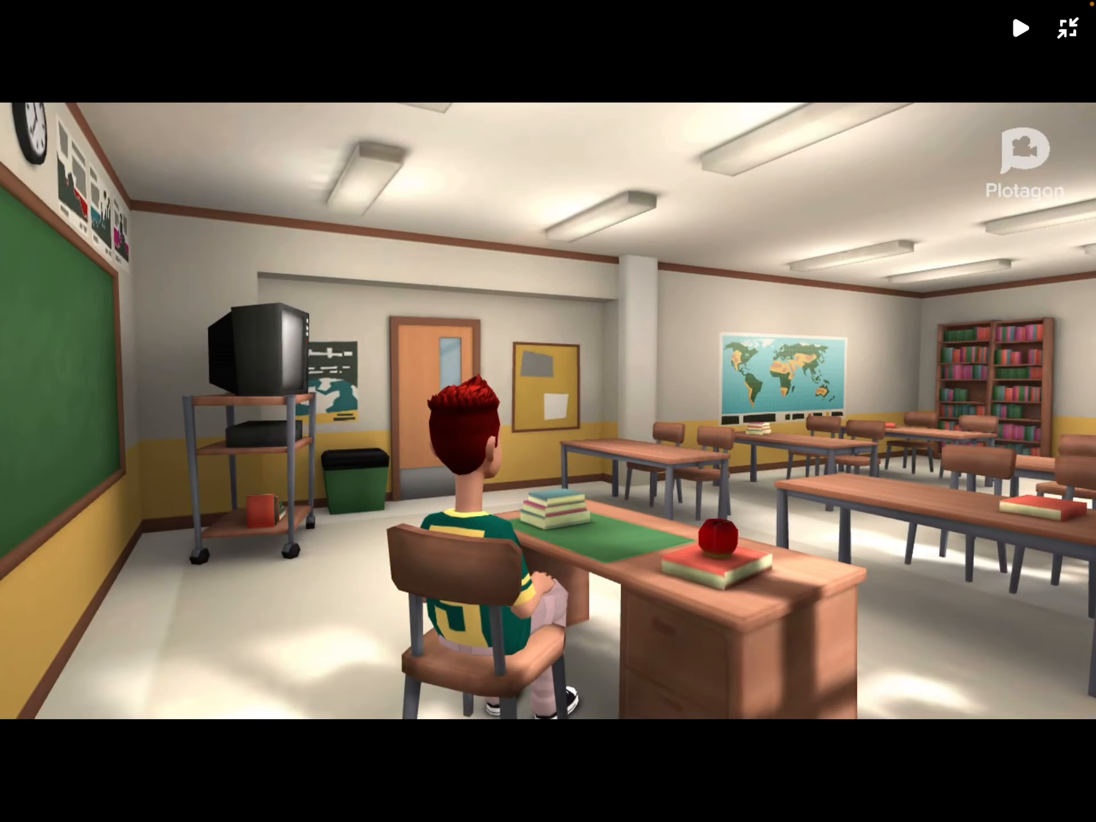
# Play the Plotagon classroom scene until it cuts to the red-haired student at his desk
pyautogui.click(1021, 29)
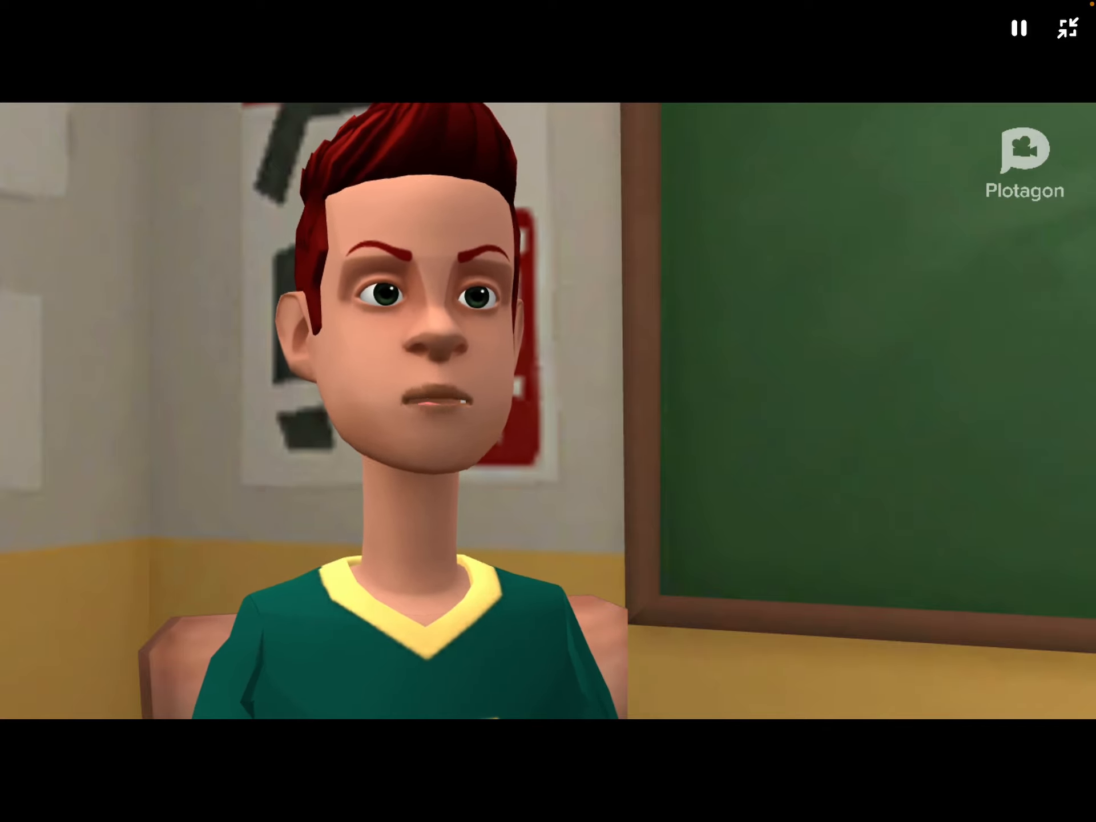
# Open the Algodoo Marble race scene and dismiss its information panel
pyautogui.click(1021, 28)
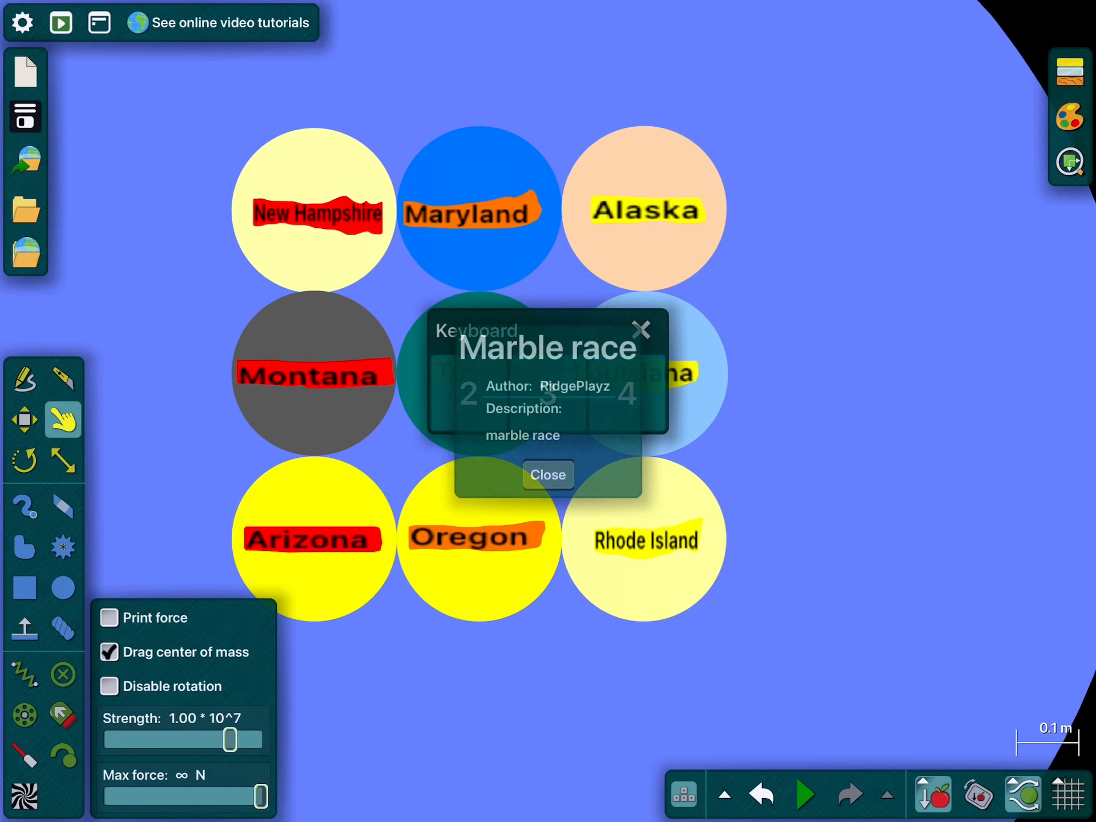
pyautogui.click(548, 474)
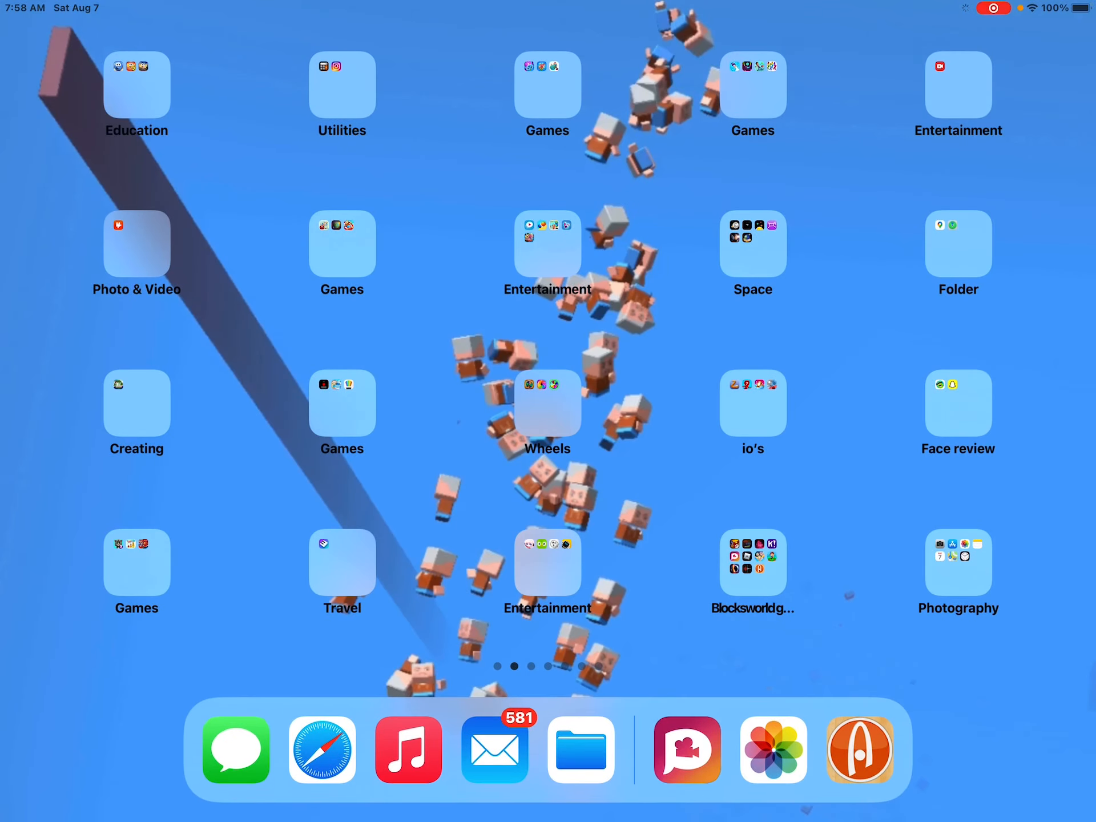
pyautogui.click(859, 748)
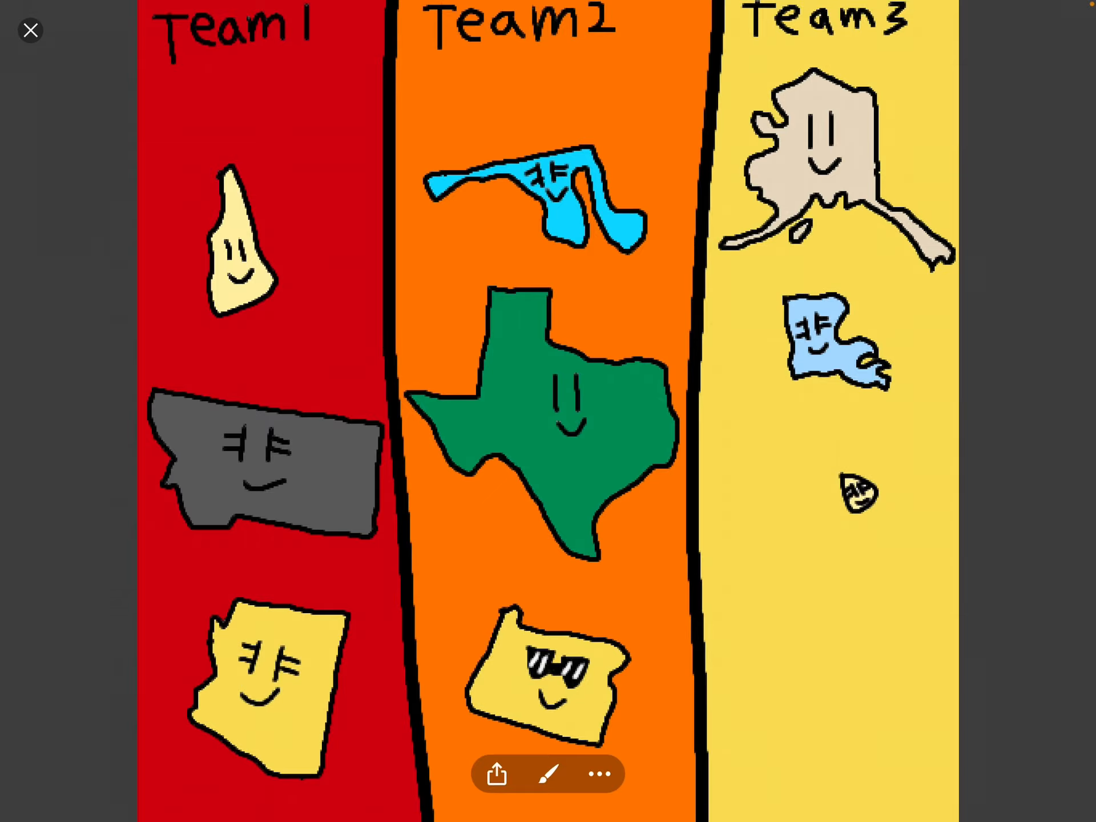
pyautogui.click(30, 30)
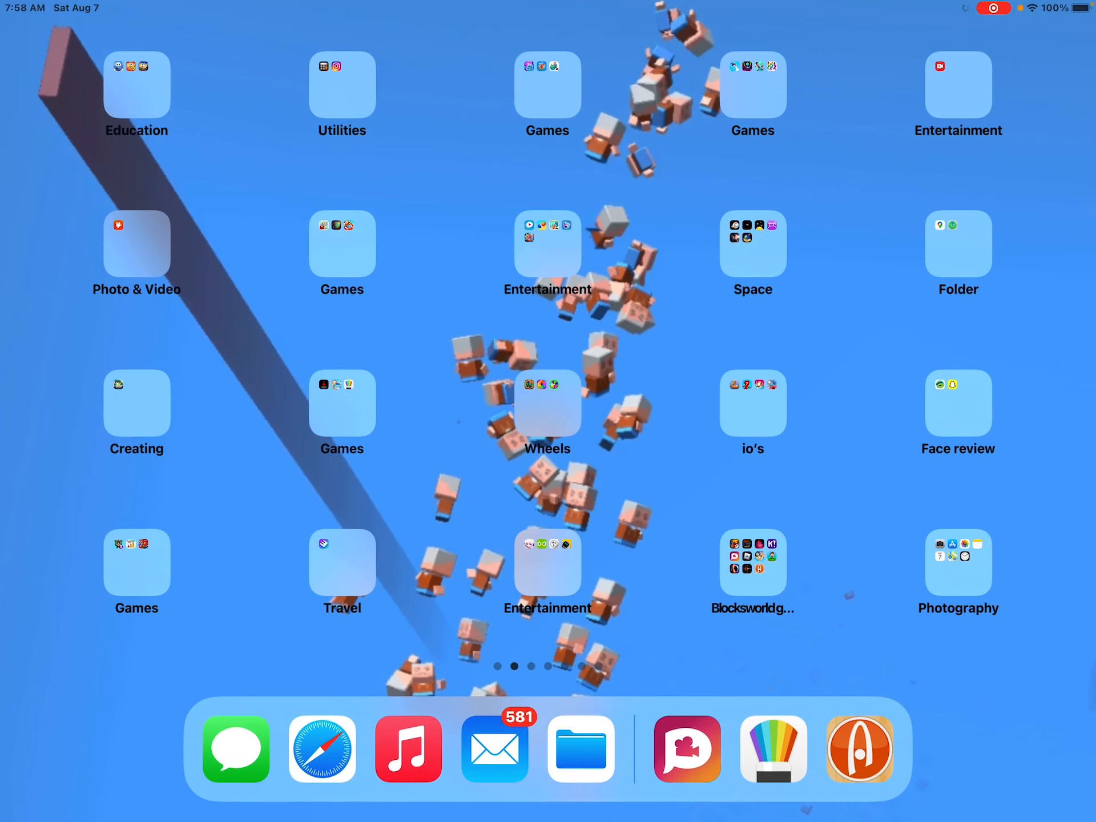
# Reopen Algodoo from the dock to show the 3×3 grid of nine state marbles
pyautogui.click(860, 749)
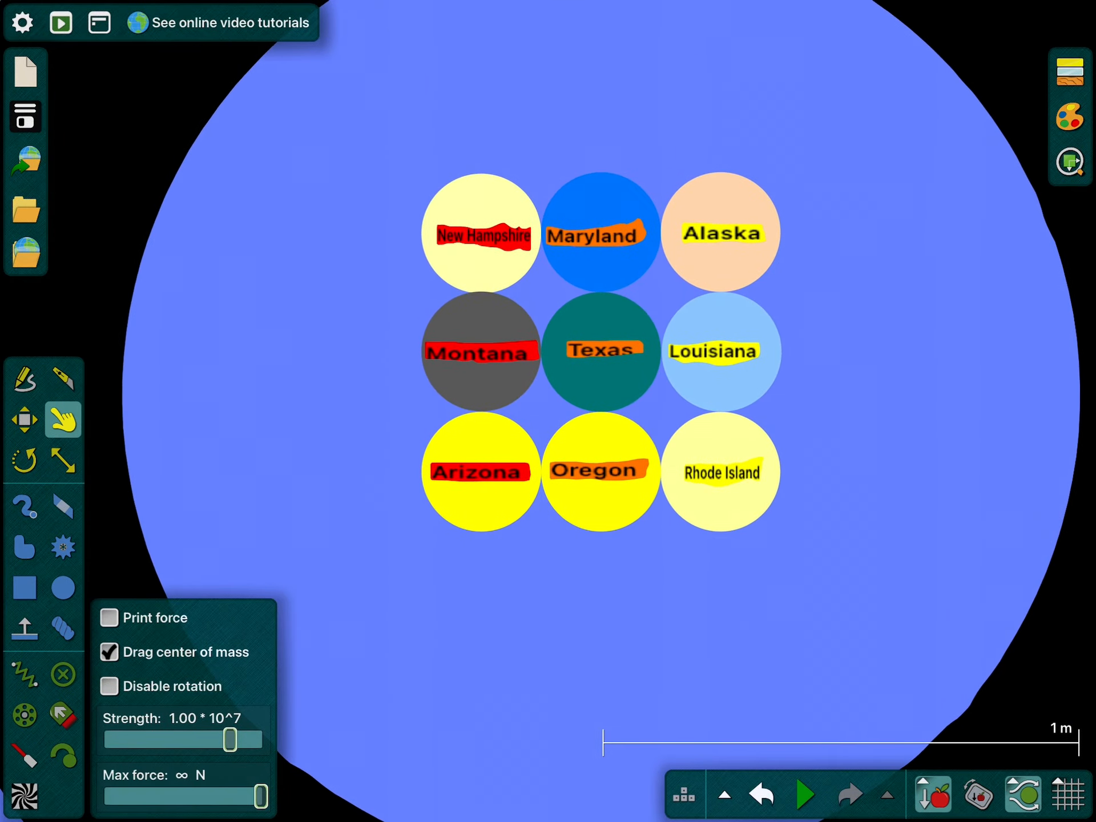
# Leave Algodoo, close the Blocksworld gets grounded folder, and land on the home screen
pyautogui.scroll(-3)
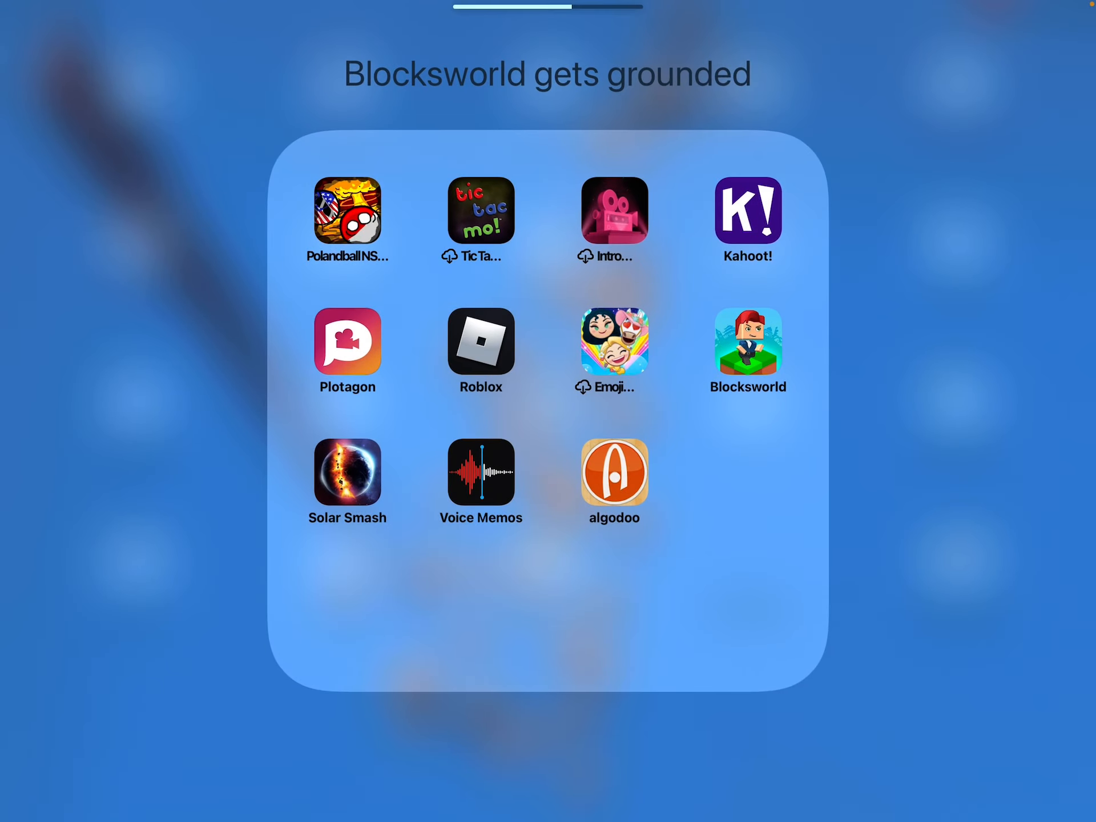
pyautogui.click(548, 769)
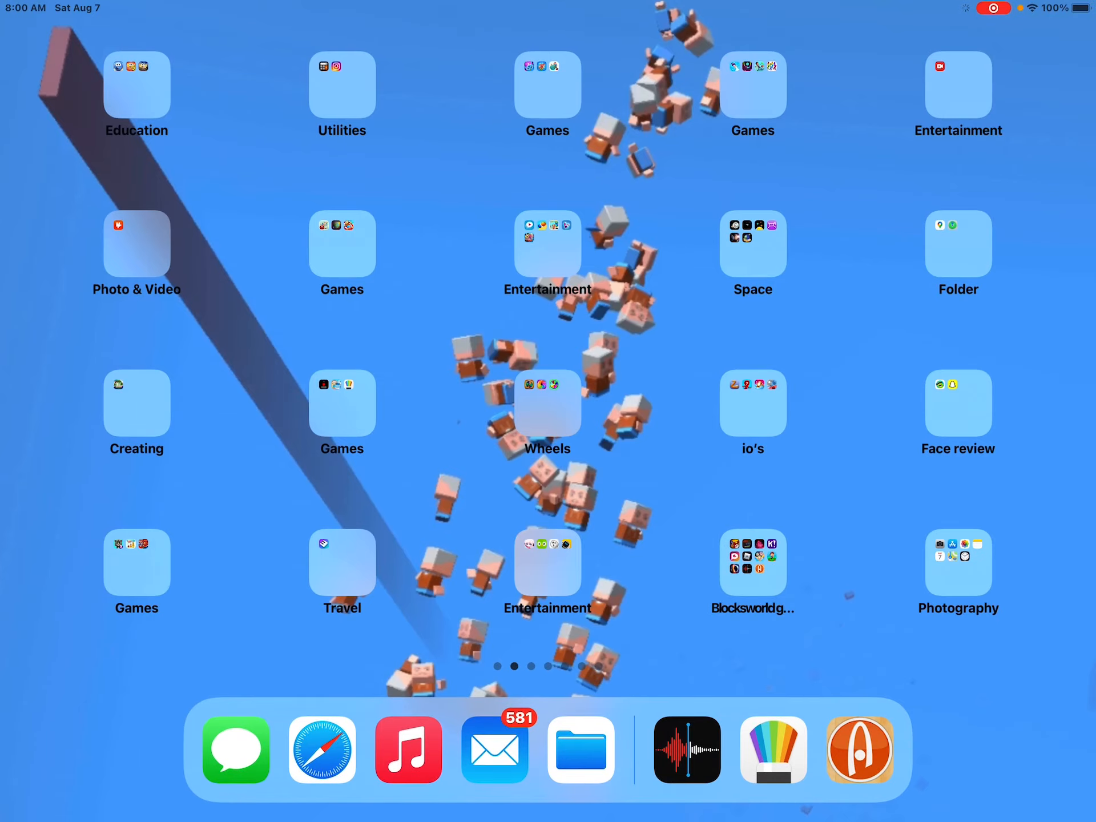